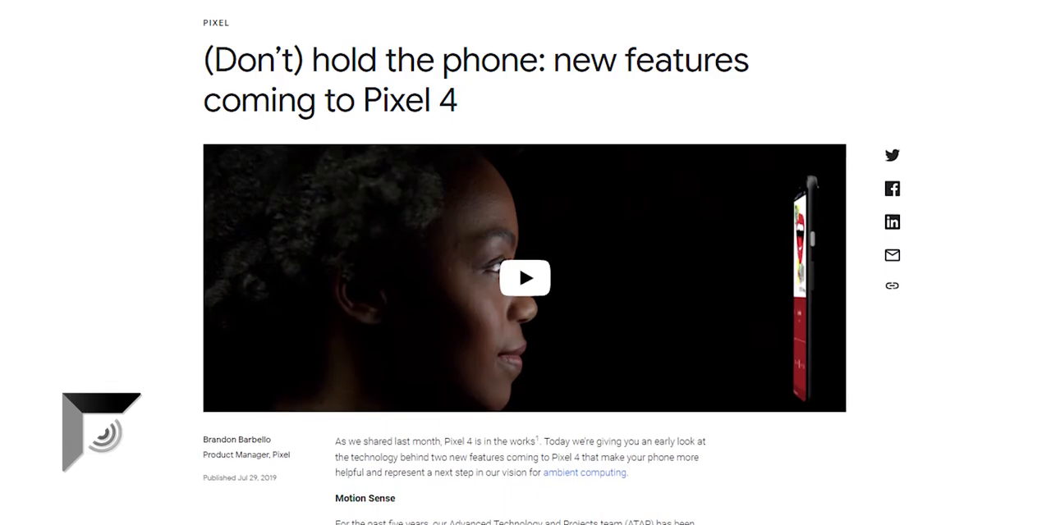
scroll(down, 3)
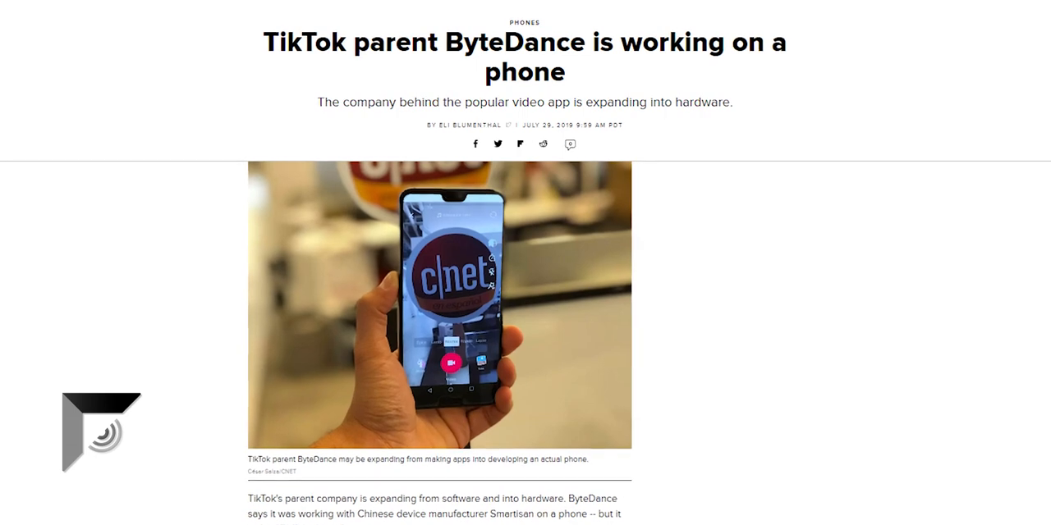
scroll(down, 3)
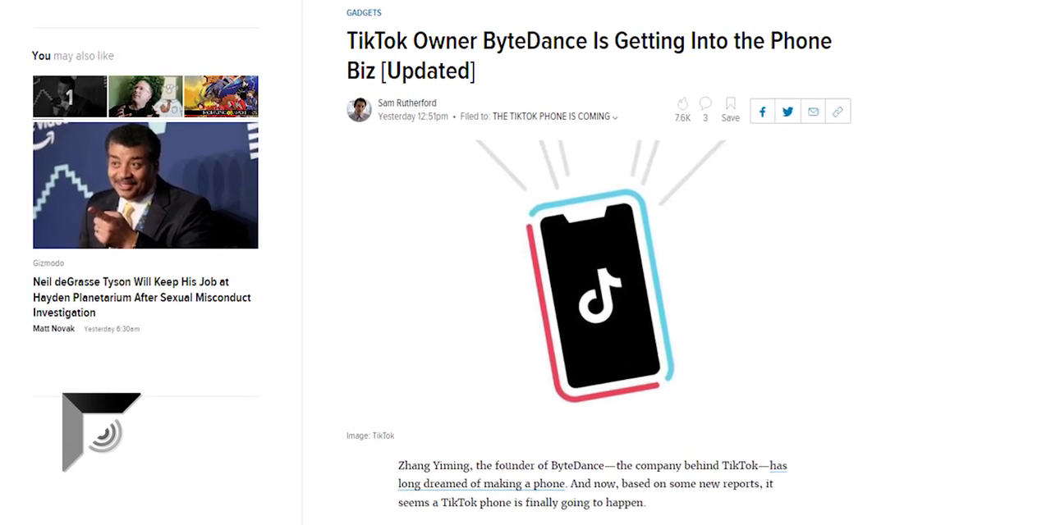
scroll(down, 3)
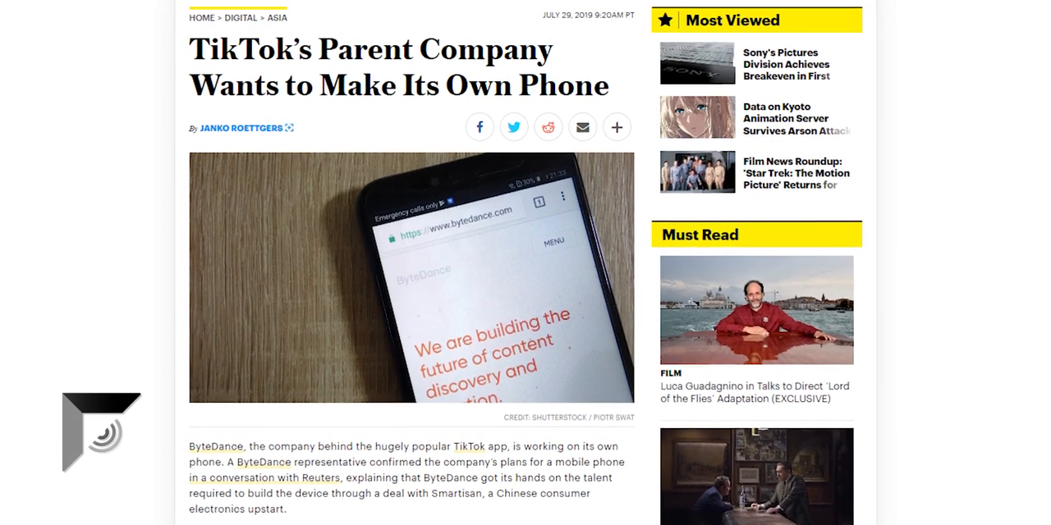
scroll(down, 3)
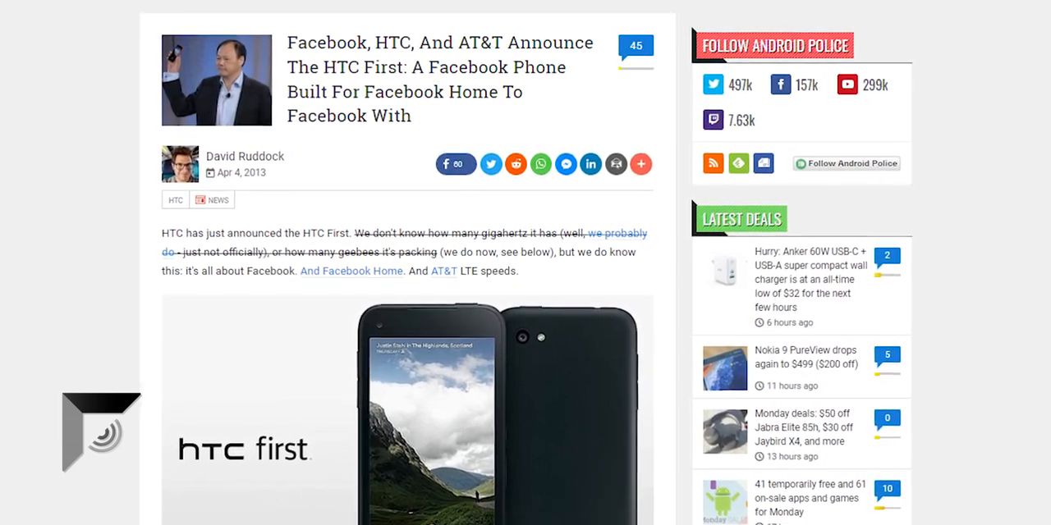
scroll(down, 3)
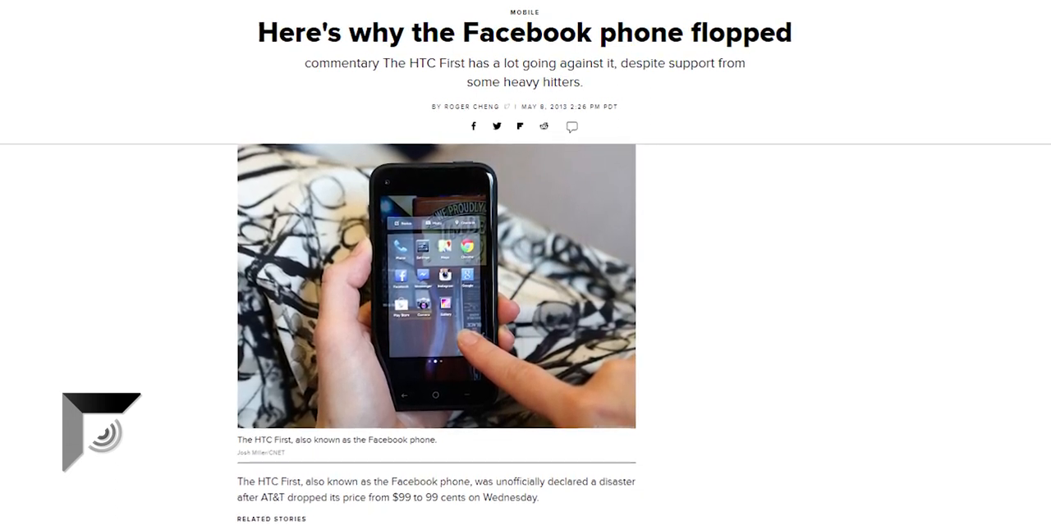
scroll(down, 3)
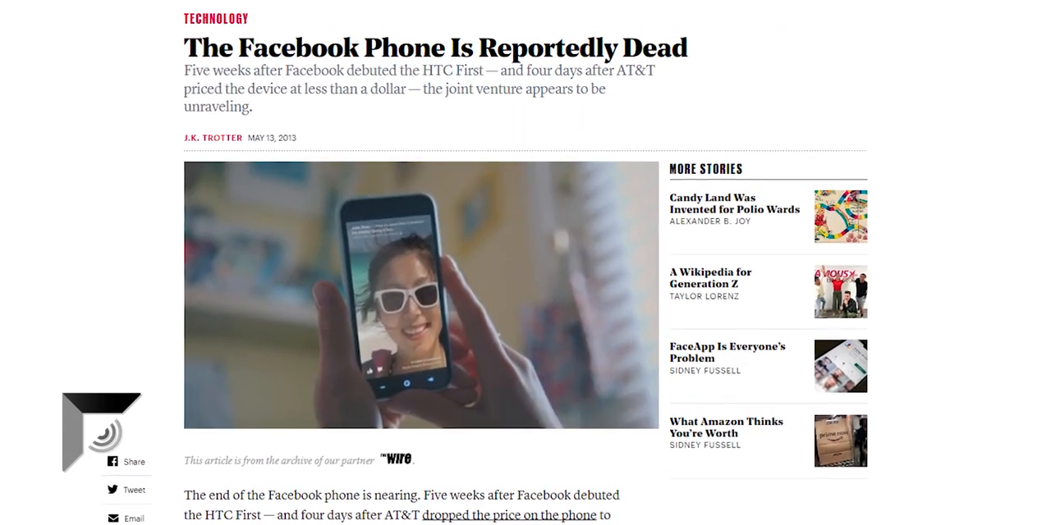
scroll(down, 3)
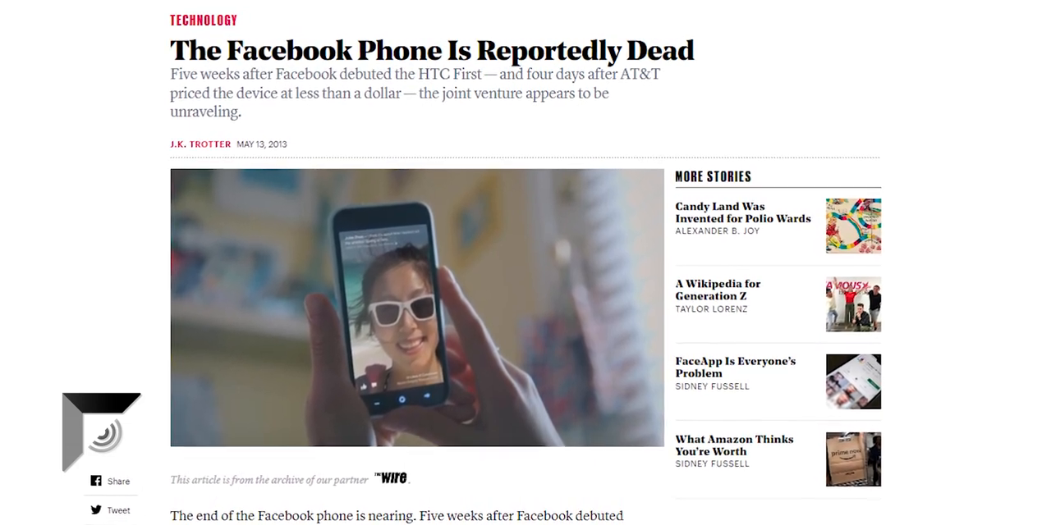
scroll(down, 3)
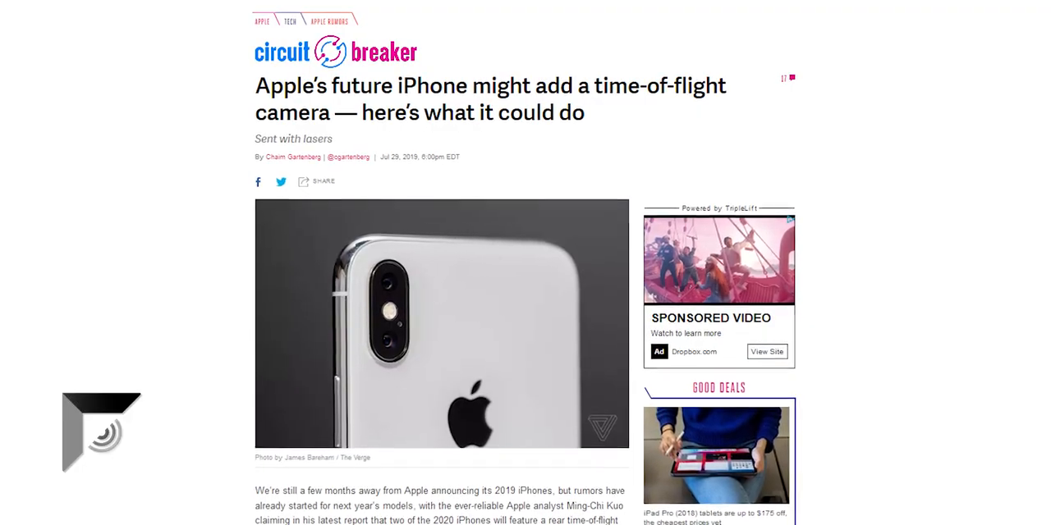
scroll(down, 3)
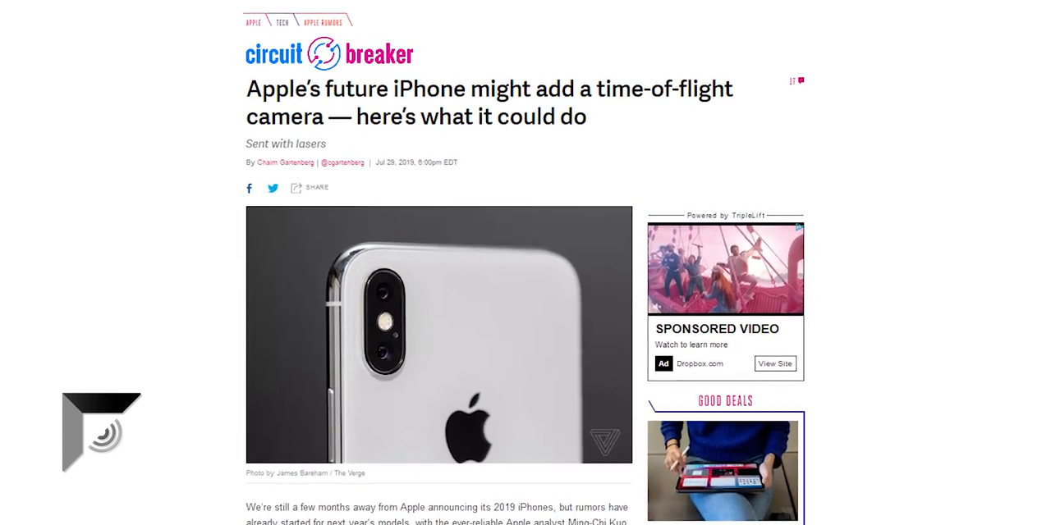
scroll(down, 3)
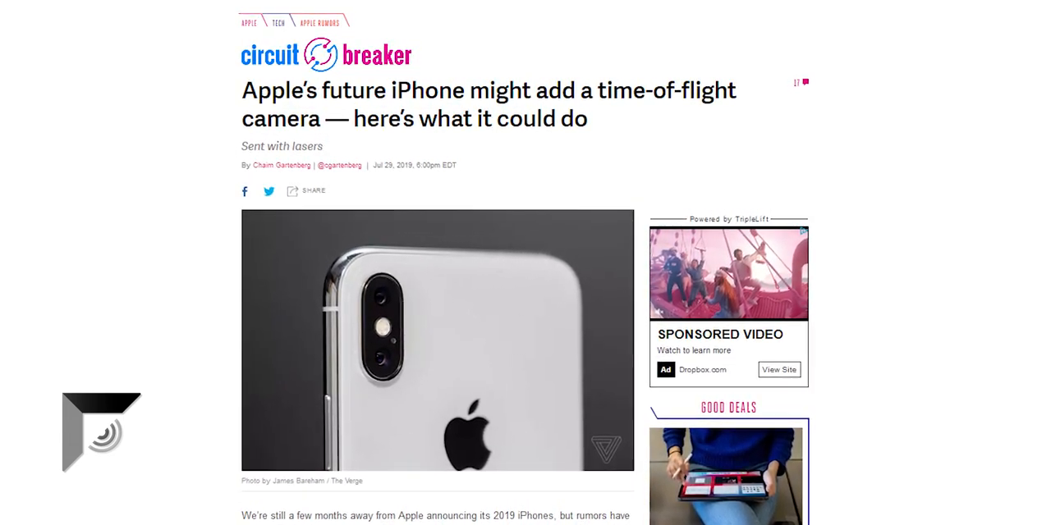
scroll(down, 3)
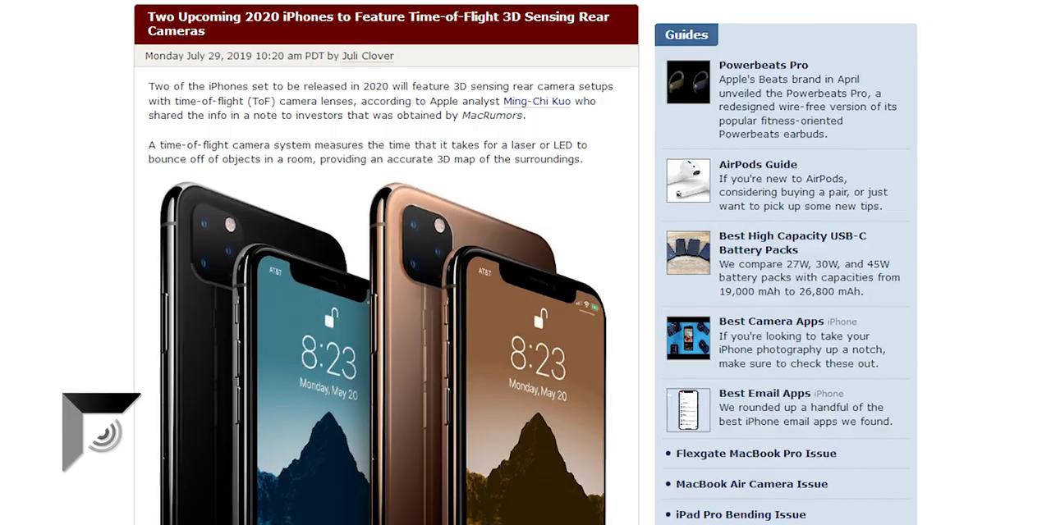
scroll(down, 3)
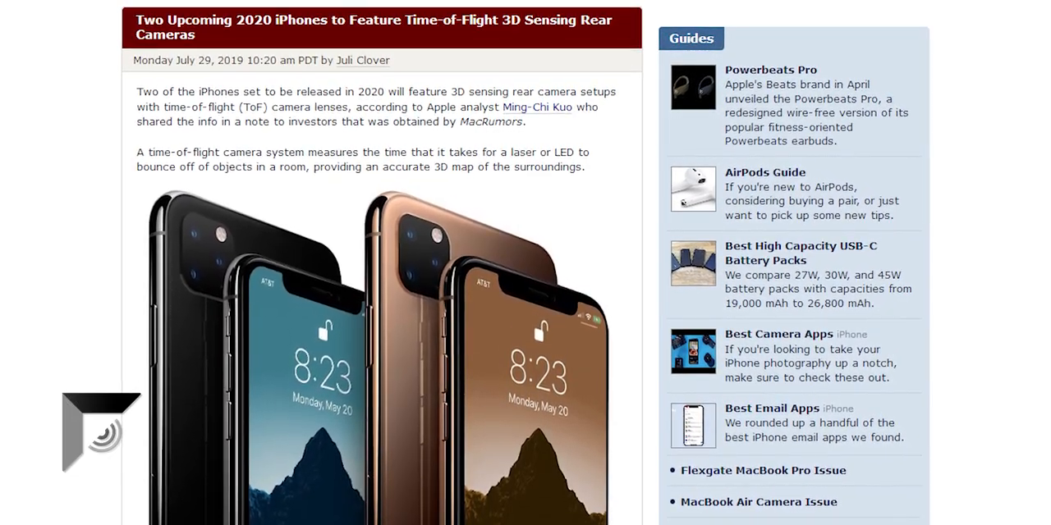
scroll(down, 3)
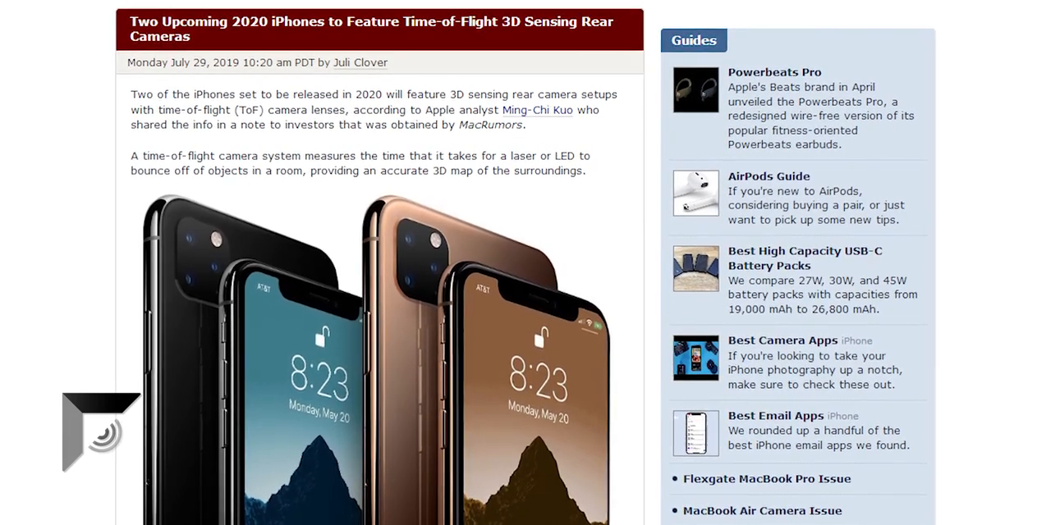
scroll(down, 3)
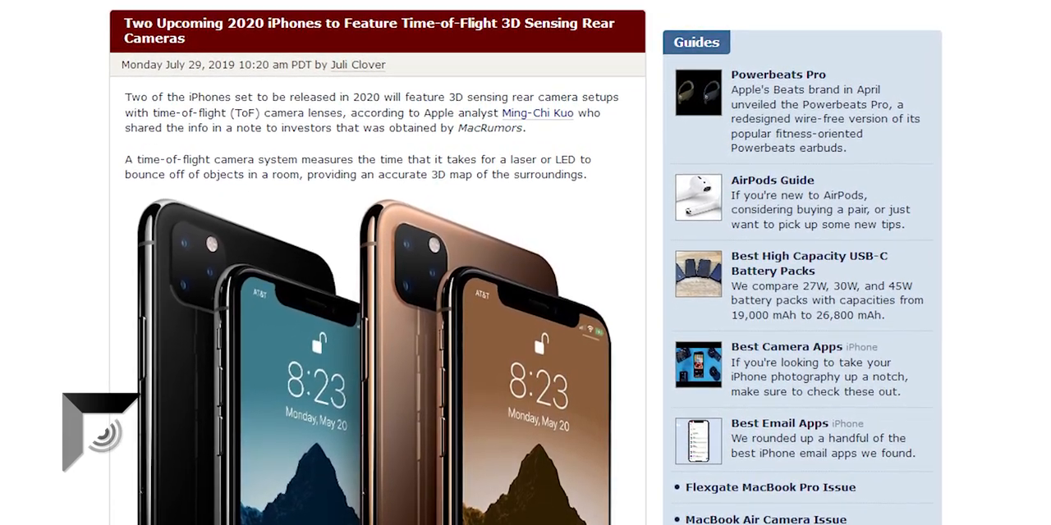